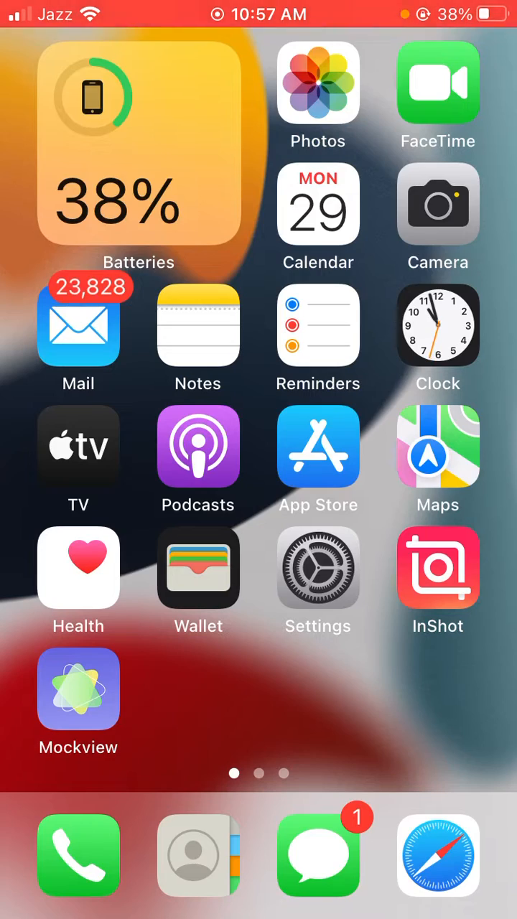
Find Content & Privacy Restrictions in Screen Time blocked by a profile.
{"action": "scroll", "scroll_direction": "left", "scroll_amount": 3}
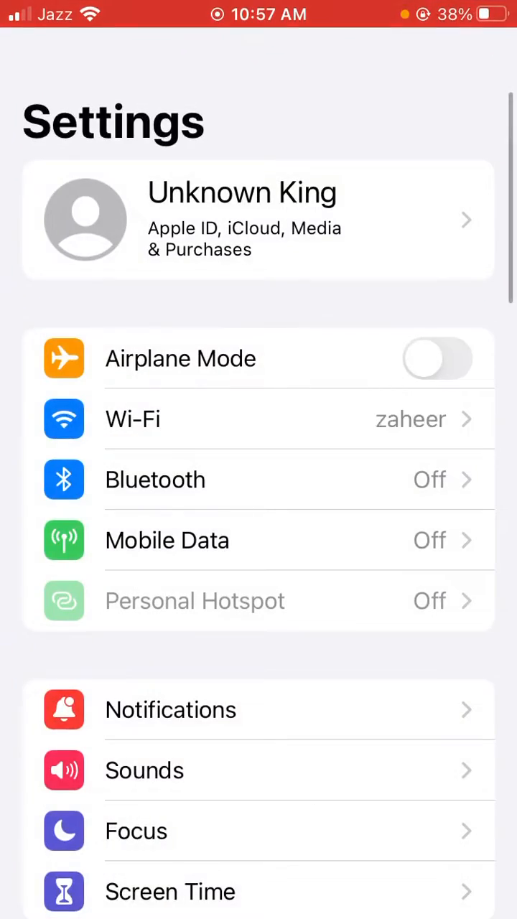
{"action": "left_click", "coordinate": [170, 890]}
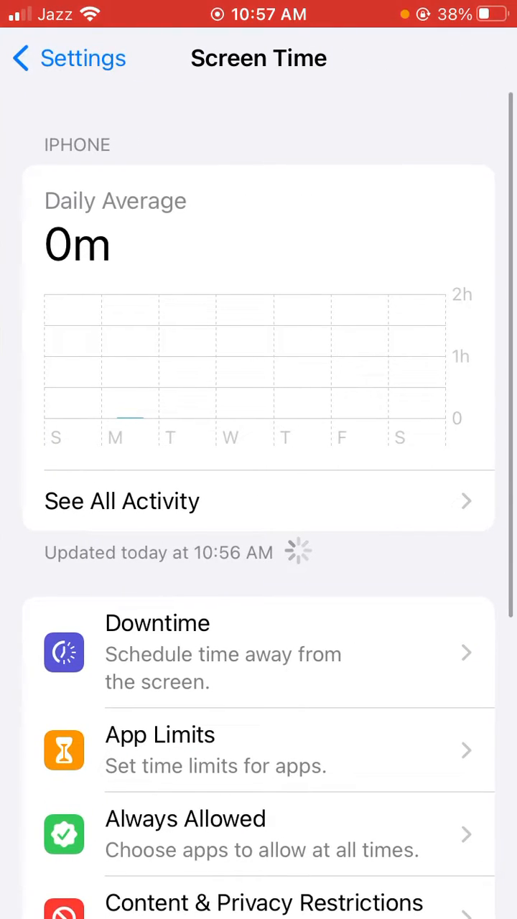
{"action": "left_click", "coordinate": [264, 901]}
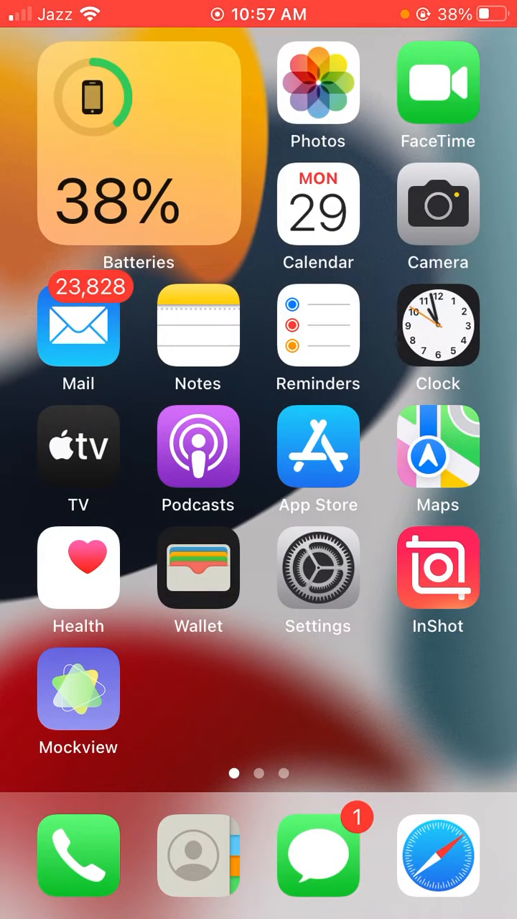
Go to General > VPN & Device Management listing the iOS 16 beta profile.
{"action": "left_click", "coordinate": [317, 567]}
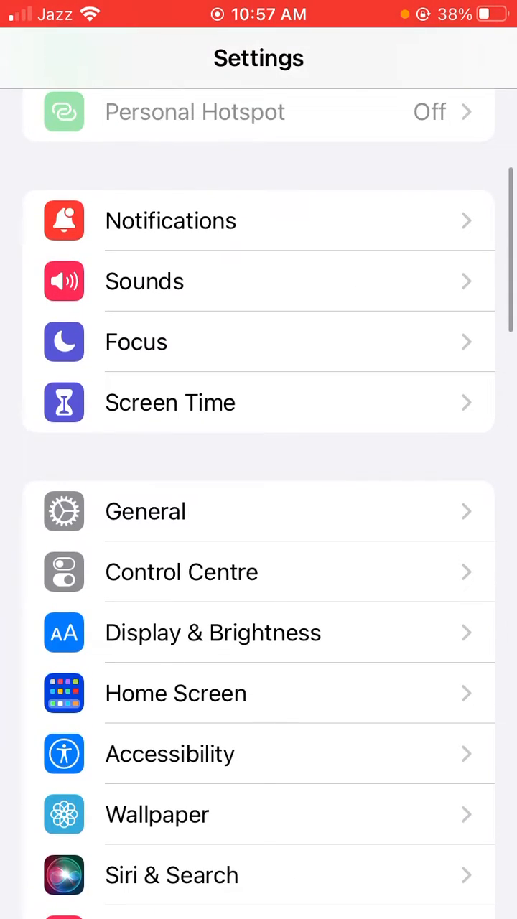
{"action": "left_click", "coordinate": [145, 511]}
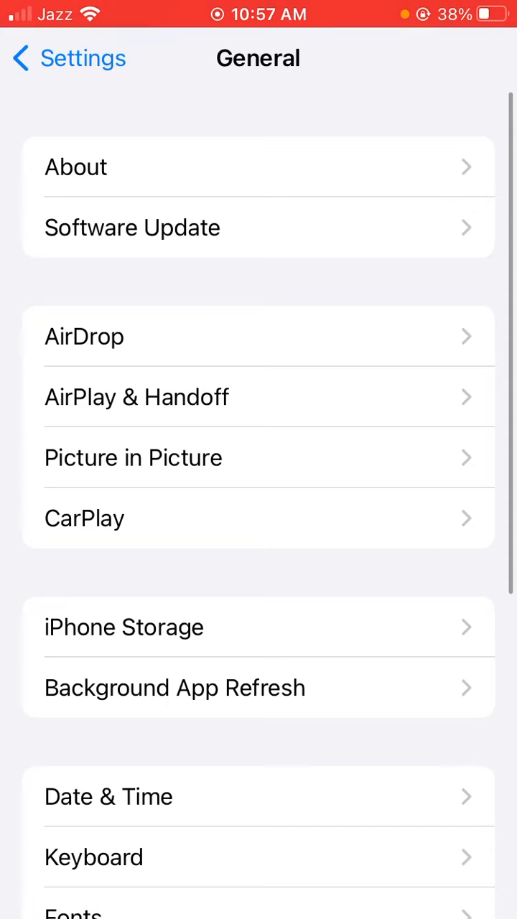
{"action": "scroll", "scroll_direction": "down", "scroll_amount": 3}
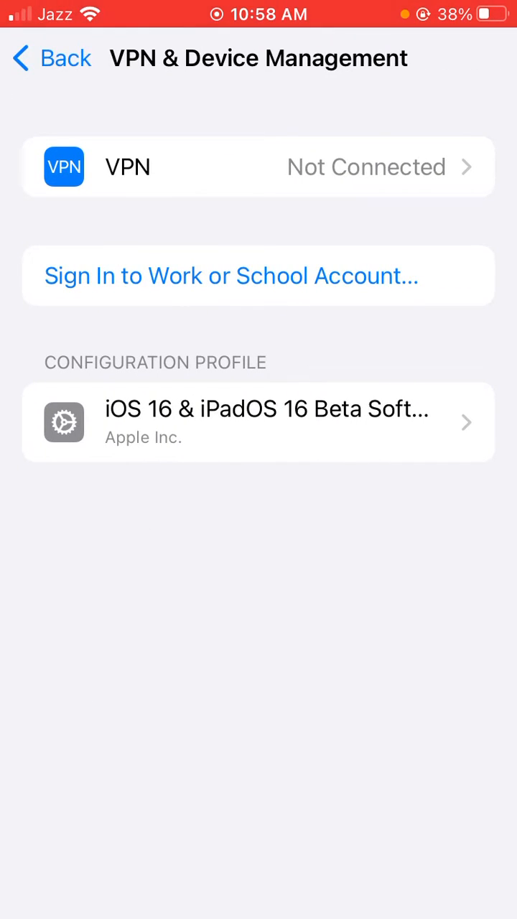
{"action": "left_click", "coordinate": [259, 422]}
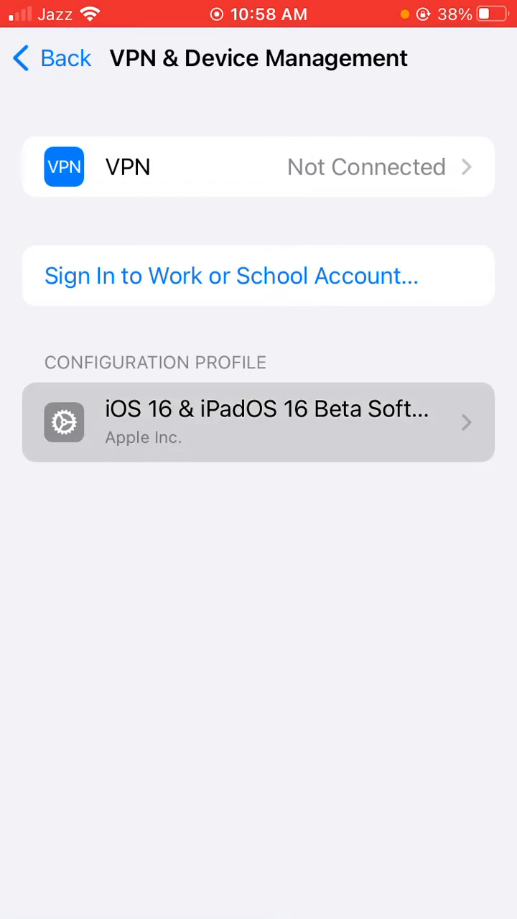
{"action": "left_click", "coordinate": [258, 422]}
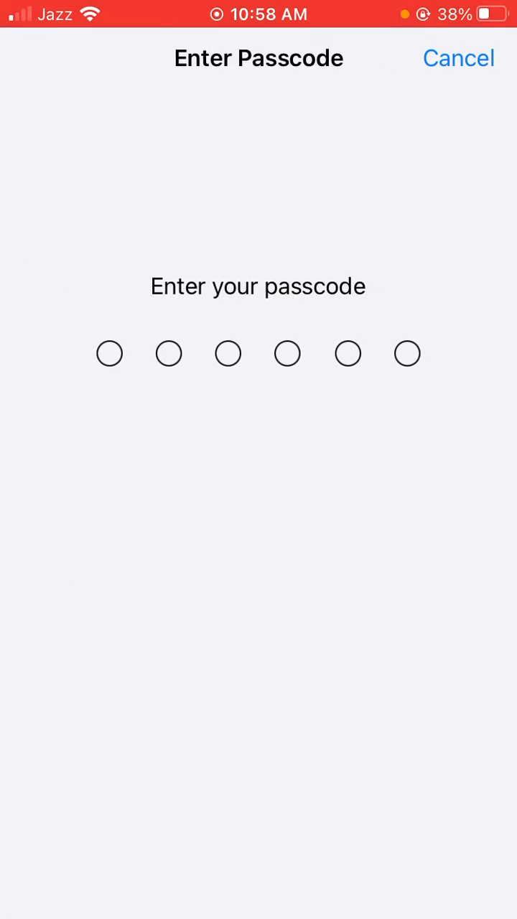
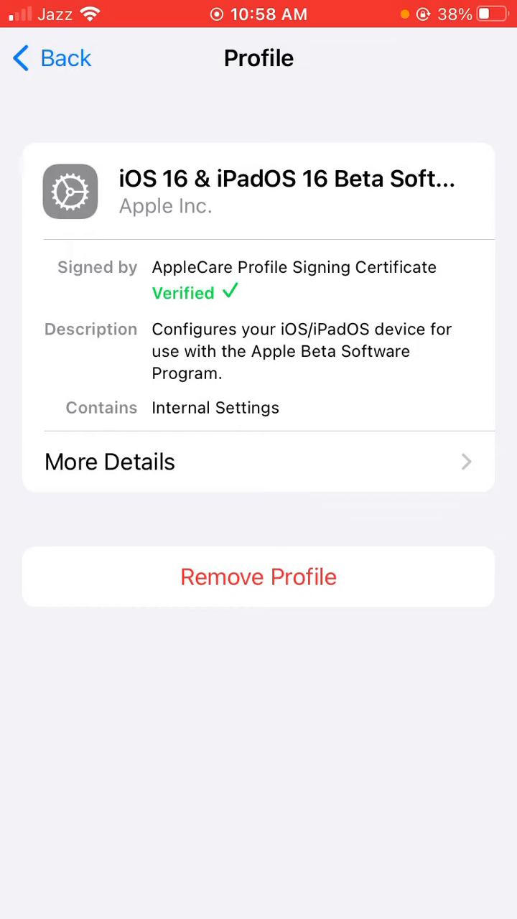
Remove the beta software profile and choose Not Now on the restart prompt.
{"action": "left_click", "coordinate": [258, 578]}
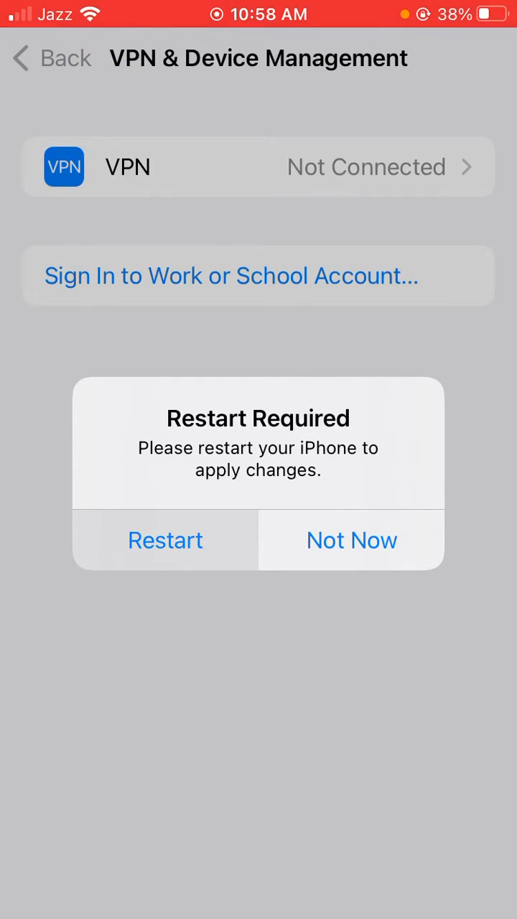
{"action": "left_click", "coordinate": [352, 540]}
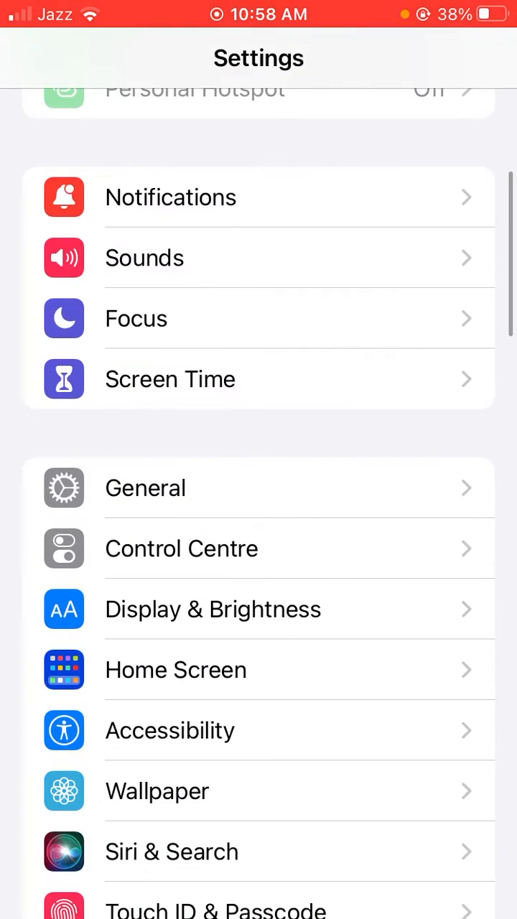
Confirm Content & Privacy Restrictions now opens with its switch off, then return to Screen Time.
{"action": "scroll", "scroll_direction": "down", "scroll_amount": 3}
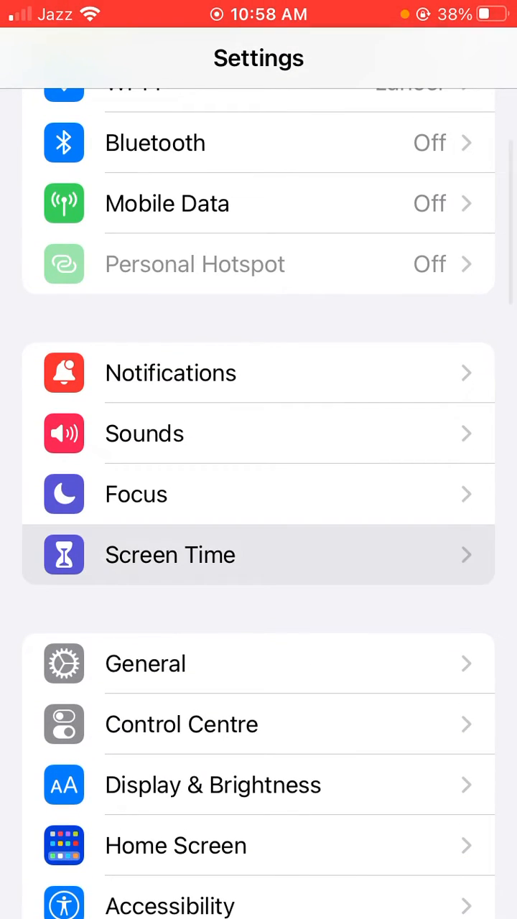
{"action": "left_click", "coordinate": [169, 554]}
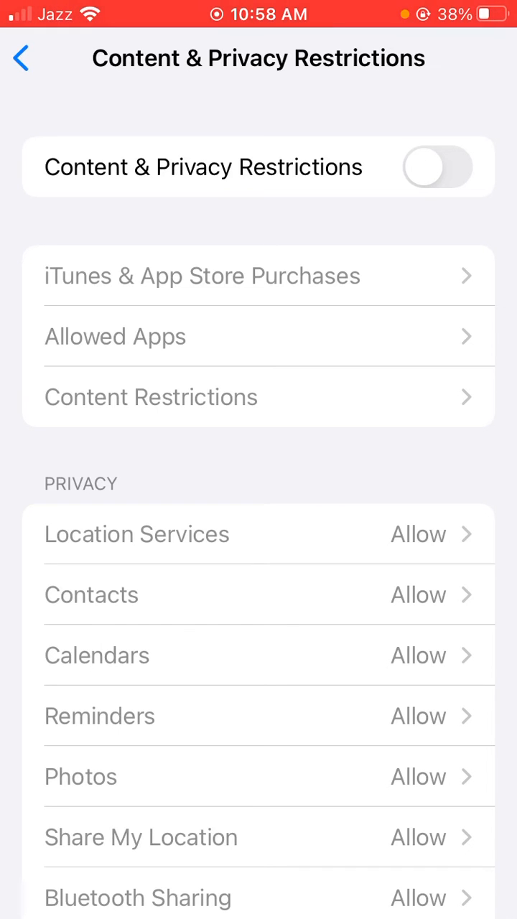
{"action": "left_click", "coordinate": [22, 57]}
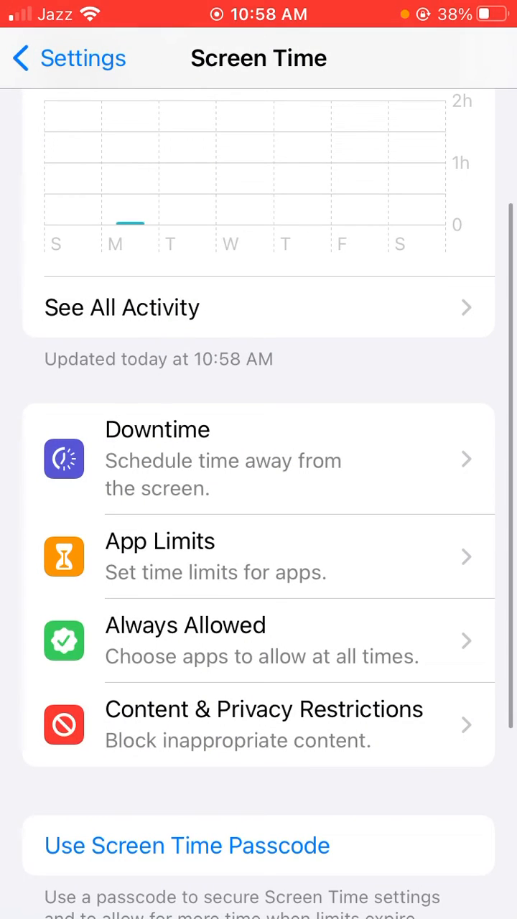